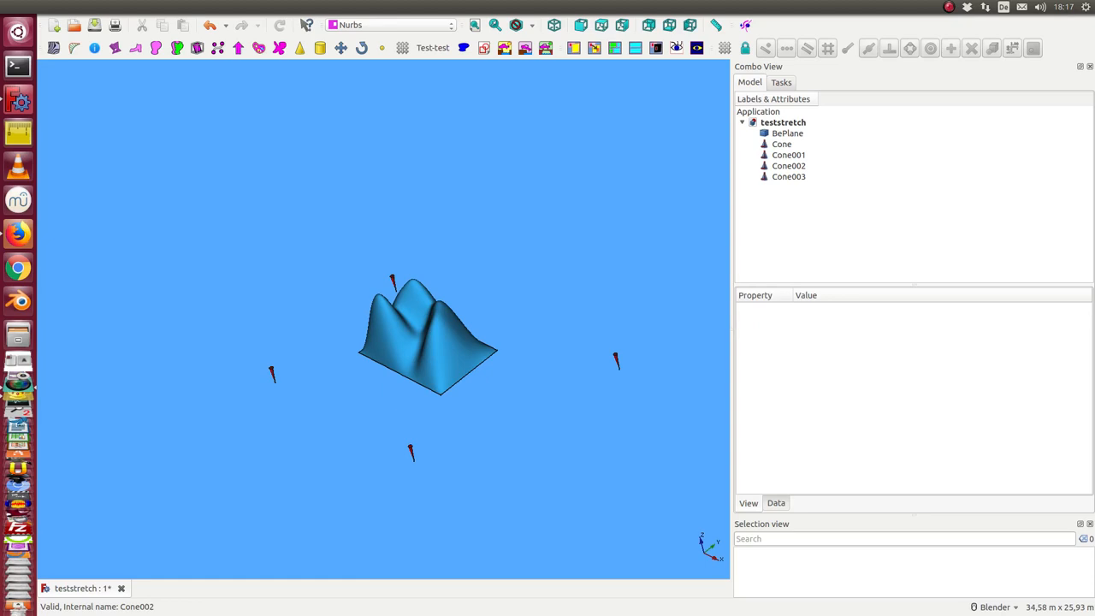
pyautogui.moveTo(275, 209)
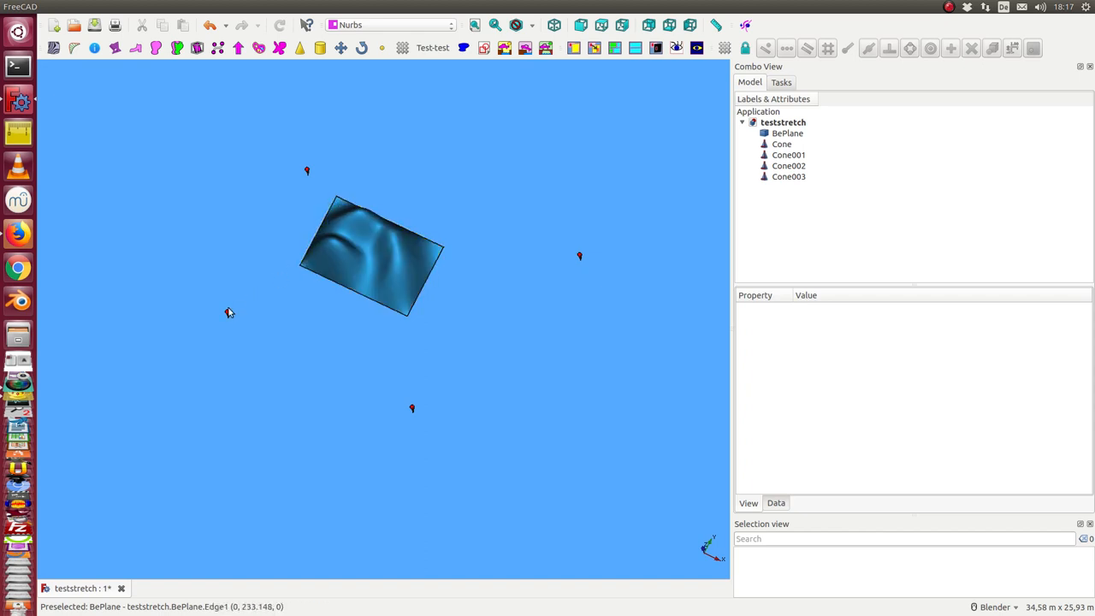
pyautogui.moveTo(421, 442)
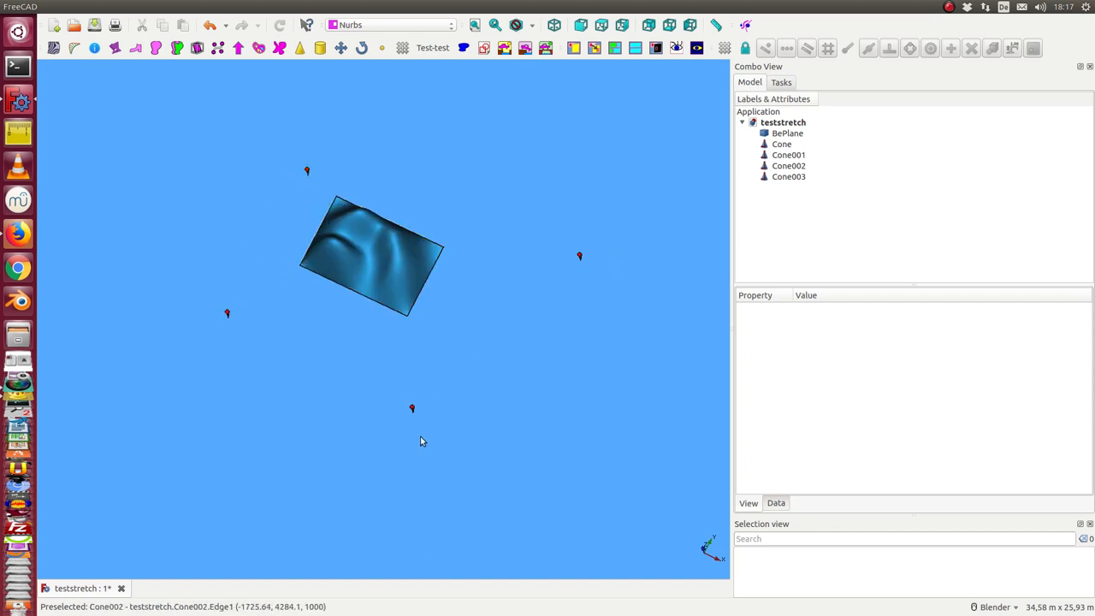
# - Select the four cone markers Cone, Cone001, Cone002 and Cone003 around the BePlane surface
pyautogui.click(780, 144)
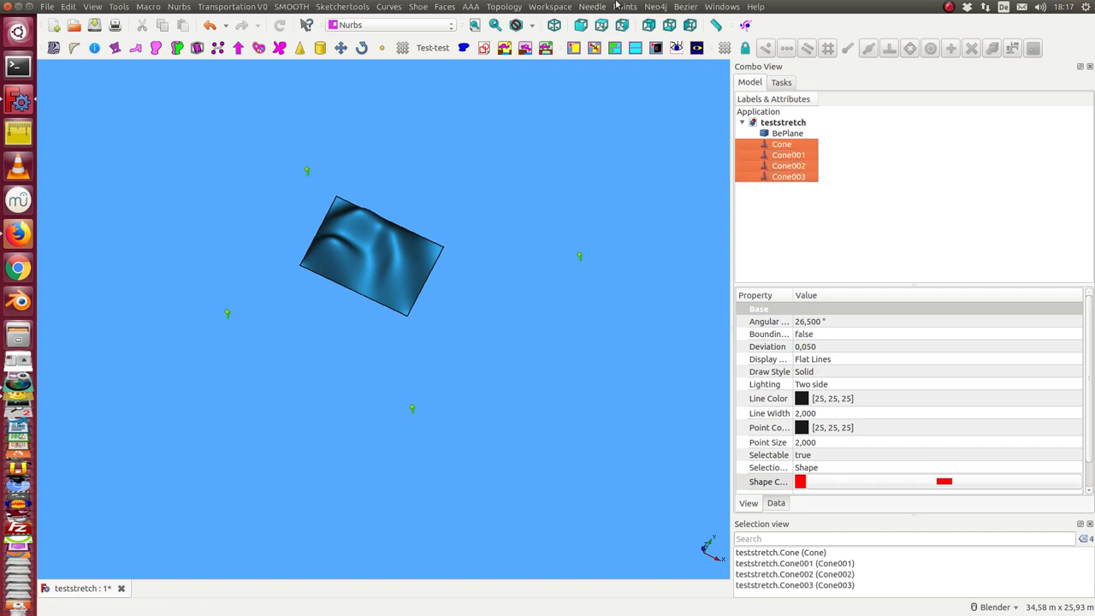
# - Build the QuadPM quad from the four cones and select it together with BePlane
pyautogui.click(684, 7)
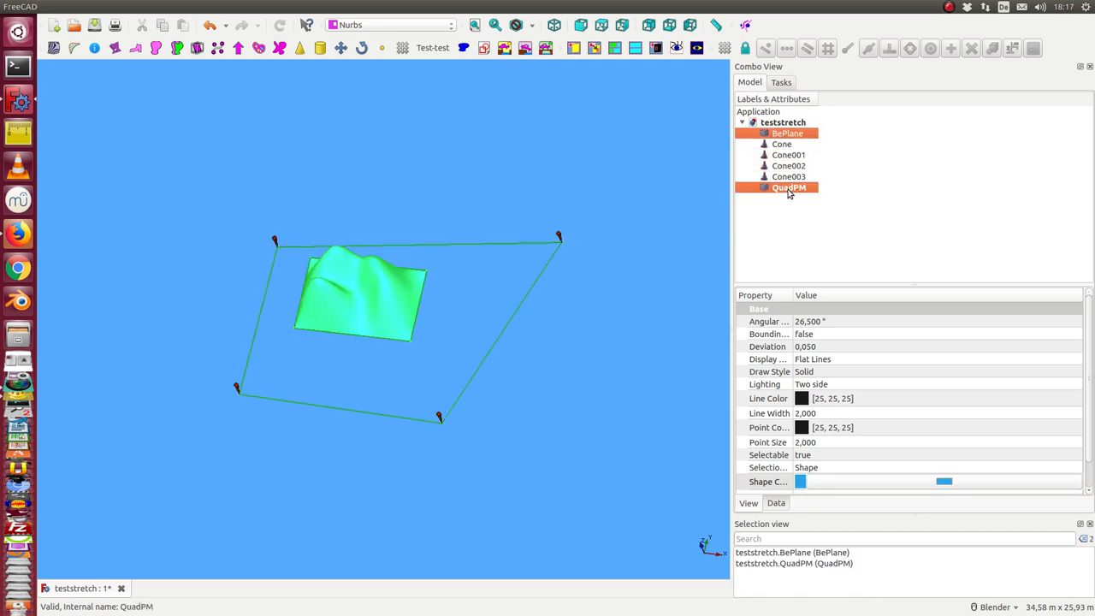
pyautogui.click(687, 7)
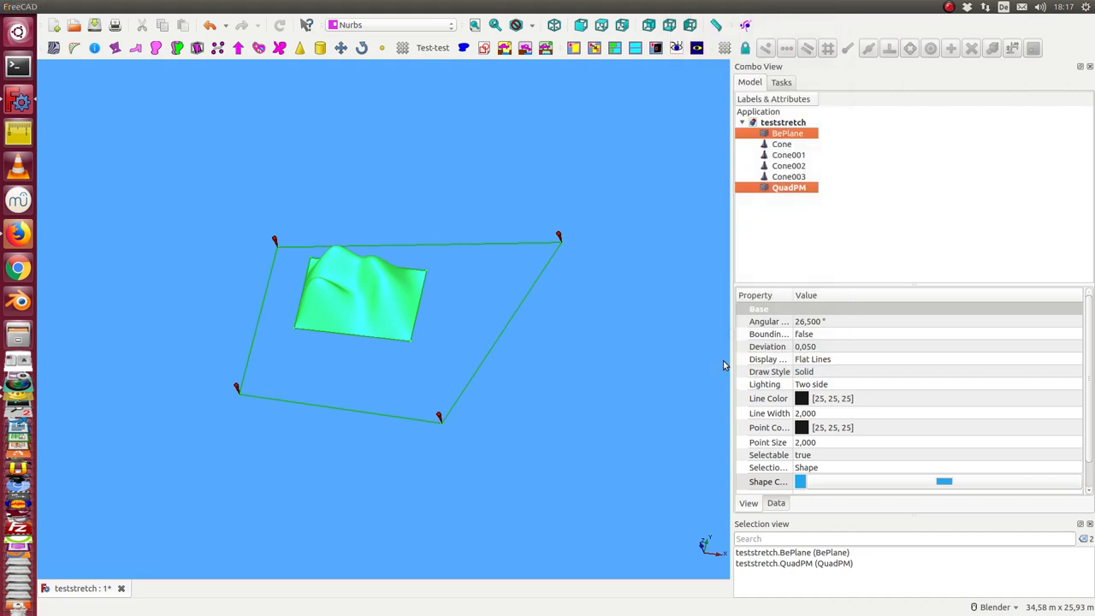
# - Run Stretch and Morph on BePlane and QuadPM, producing stretch and 'stretch and morph v2' results
pyautogui.click(780, 209)
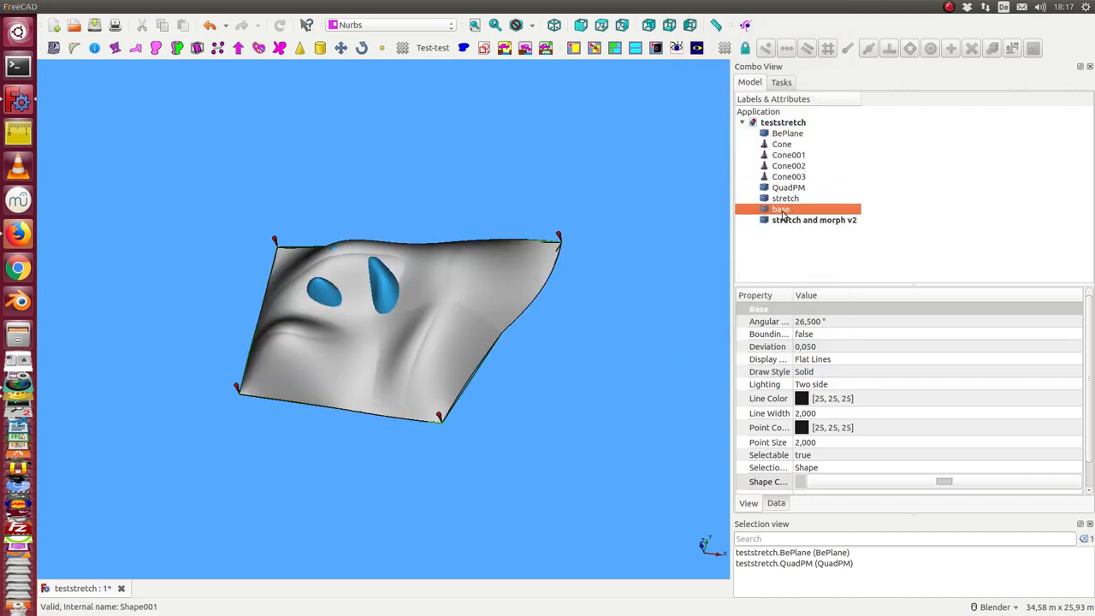
pyautogui.click(815, 219)
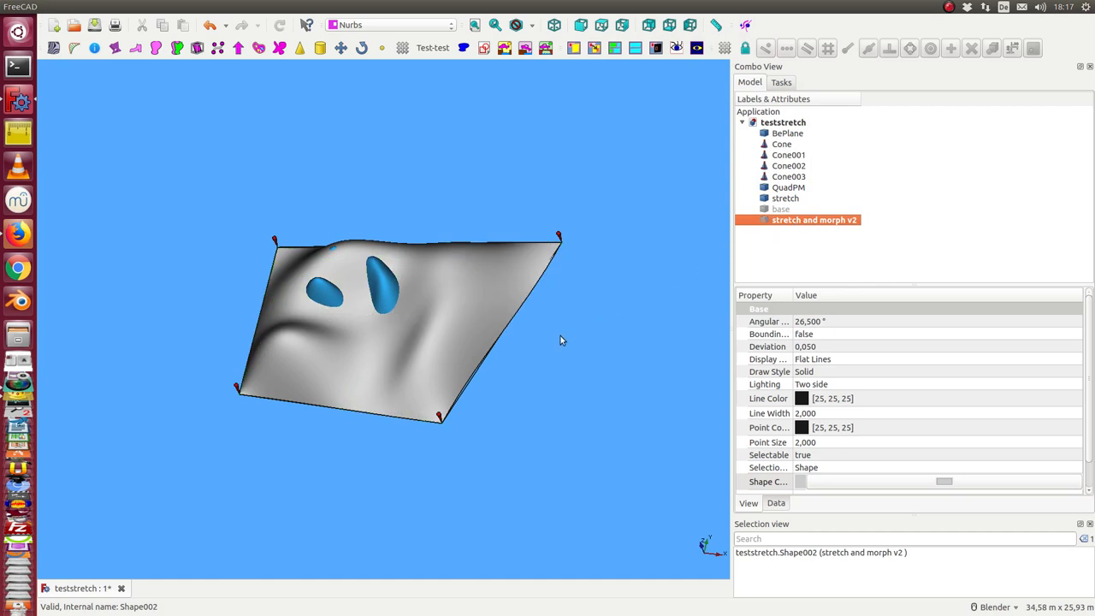
pyautogui.click(786, 198)
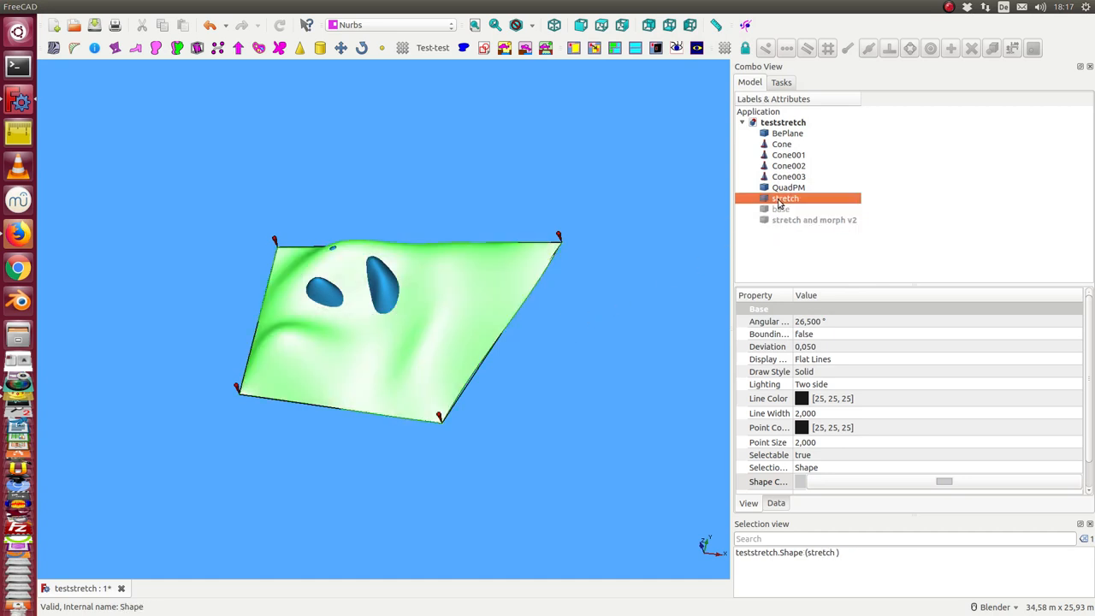
pyautogui.moveTo(493, 251)
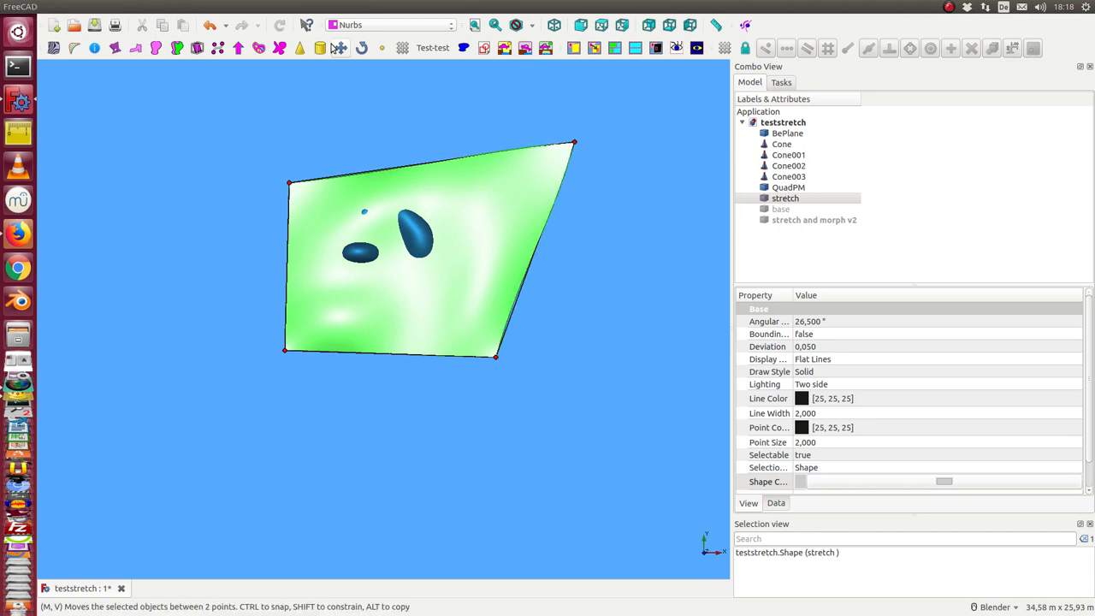
# - Move the stretched result below the quad, then delete stretch, Base and 'stretch and morph v2'
pyautogui.click(338, 48)
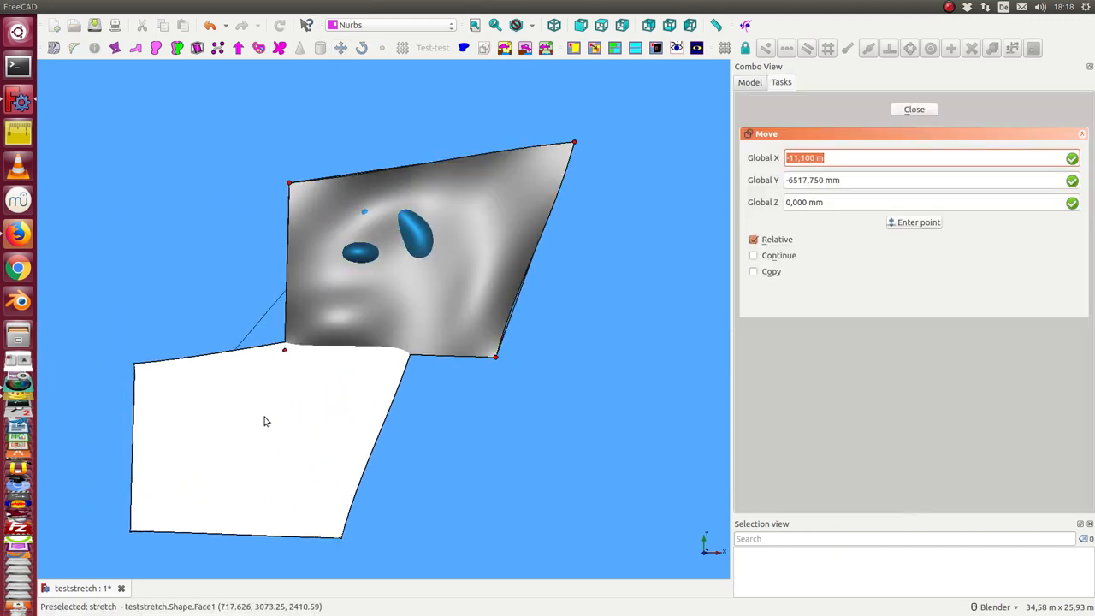
pyautogui.click(914, 110)
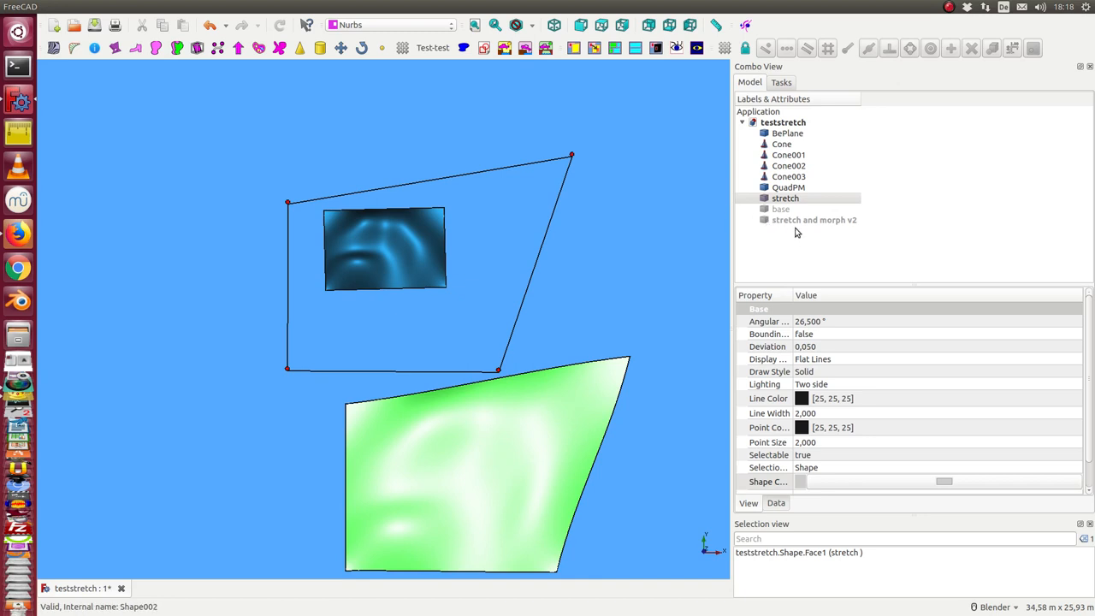
pyautogui.moveTo(787, 224)
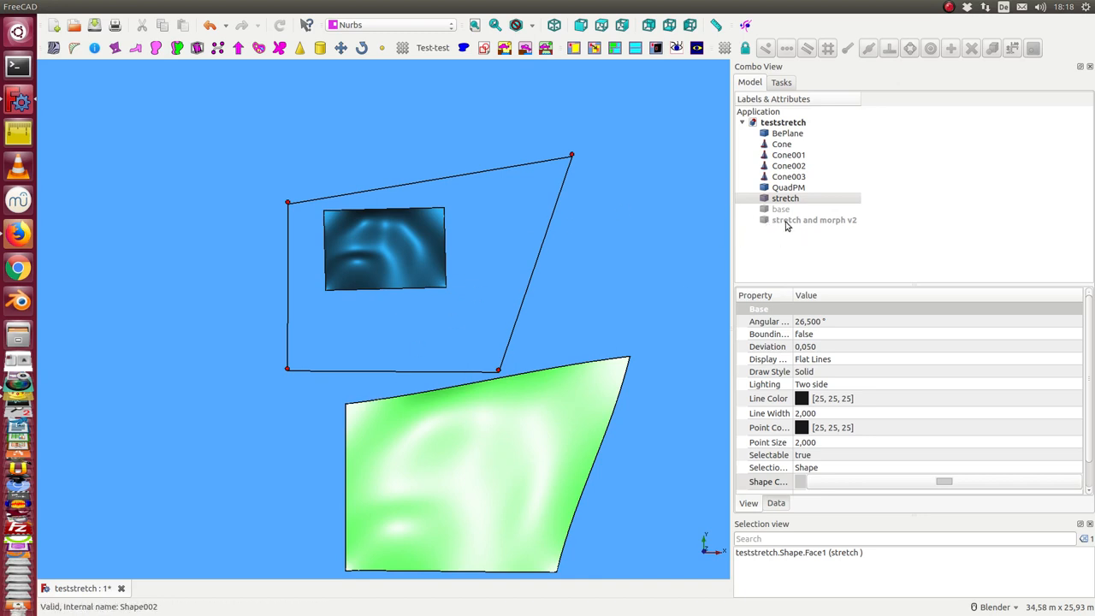
pyautogui.click(780, 209)
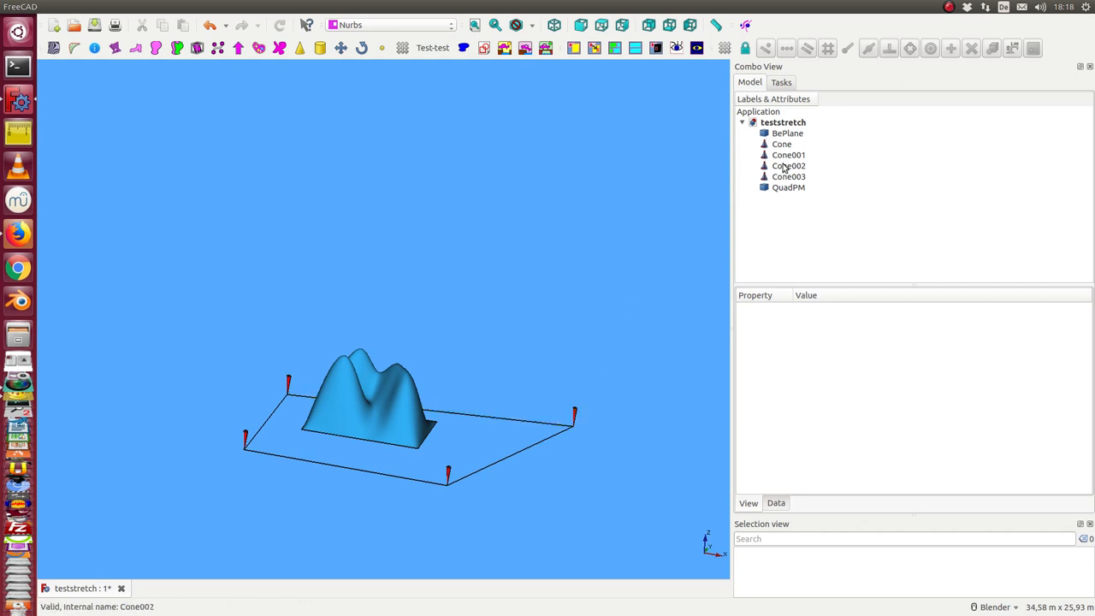
# - Set Cone003's placement pitch to 60° in the Placement panel and confirm
pyautogui.click(787, 176)
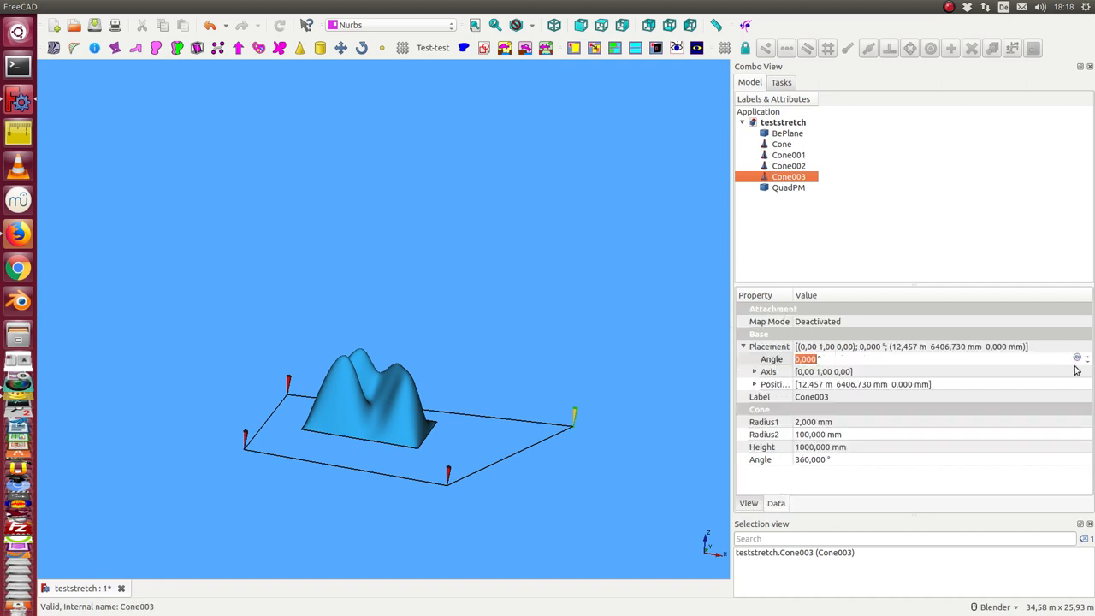
pyautogui.click(770, 346)
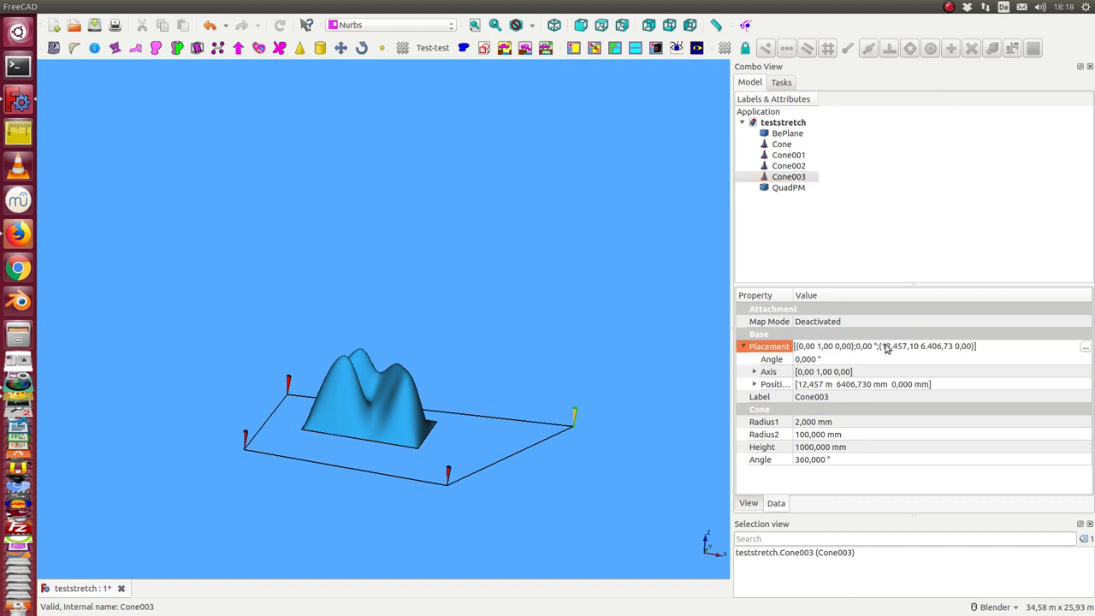
pyautogui.click(1085, 345)
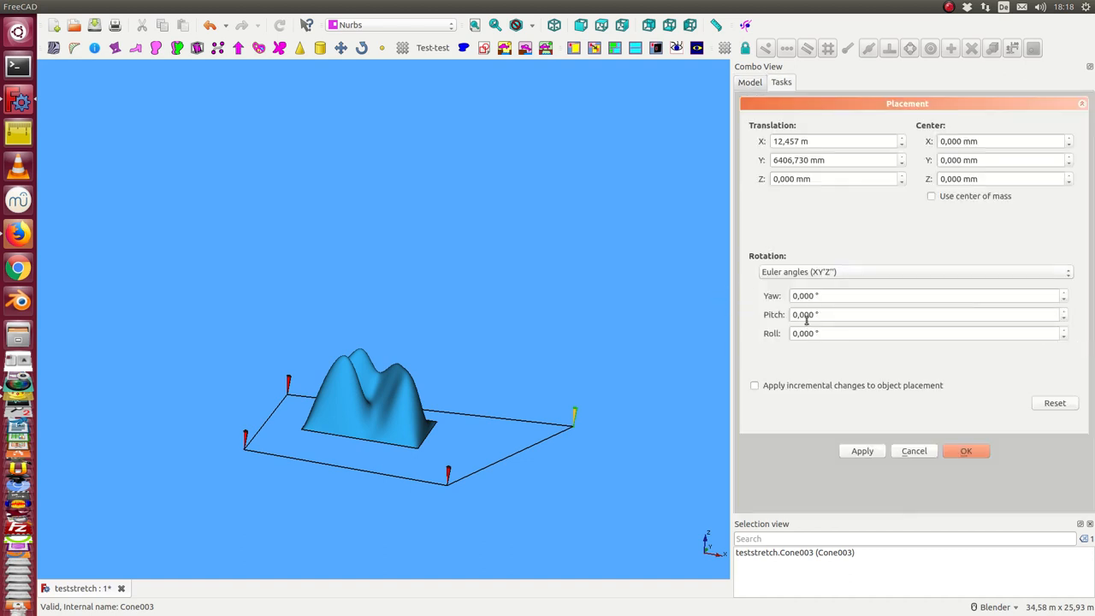
pyautogui.click(921, 315)
pyautogui.write('60,000')
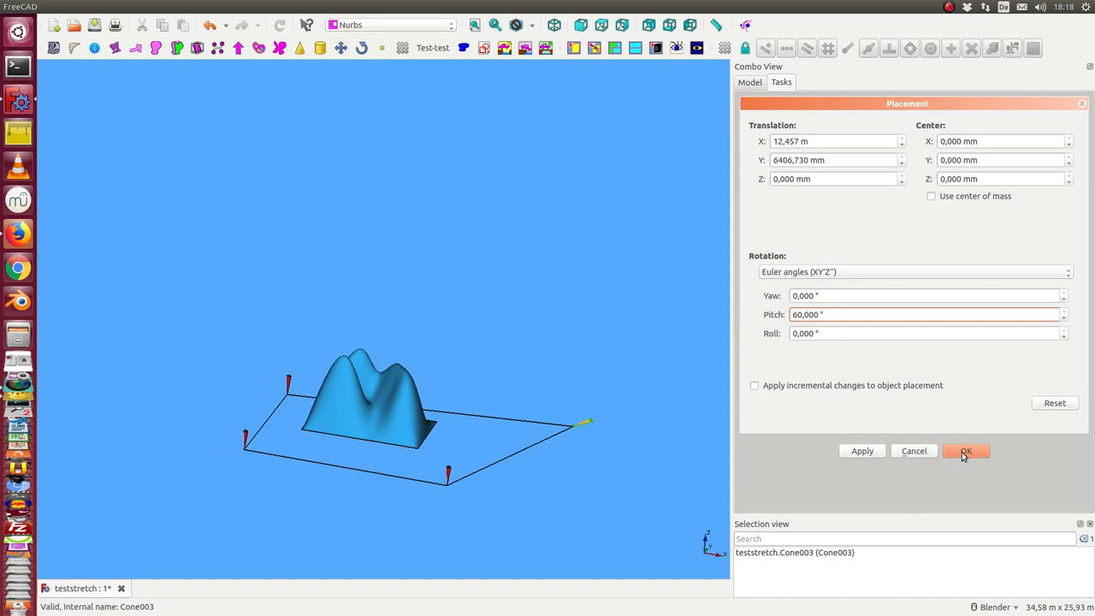
pyautogui.click(966, 451)
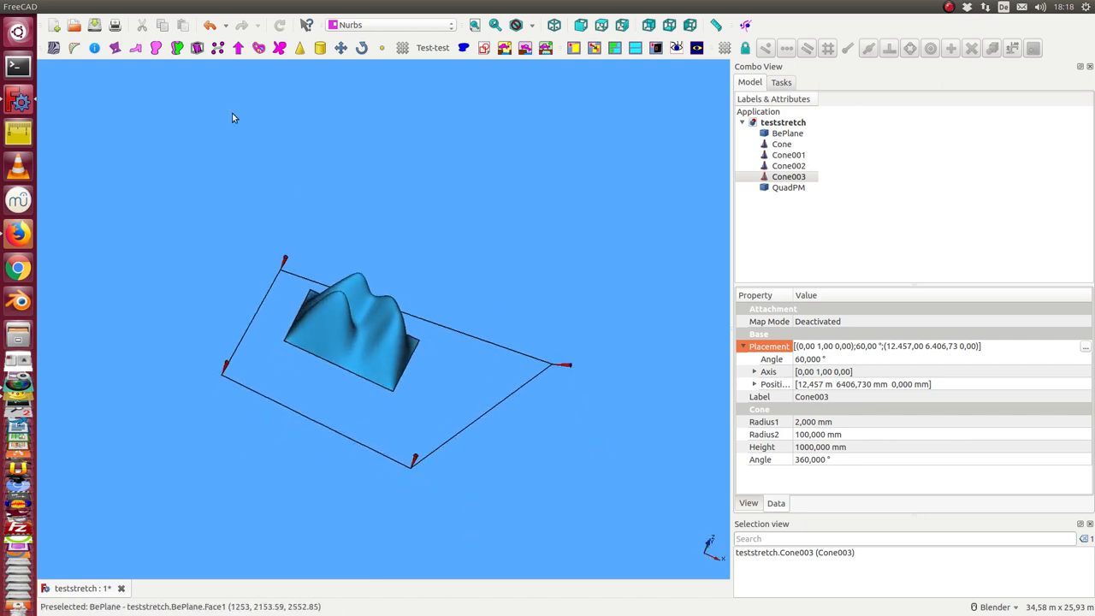
pyautogui.click(787, 164)
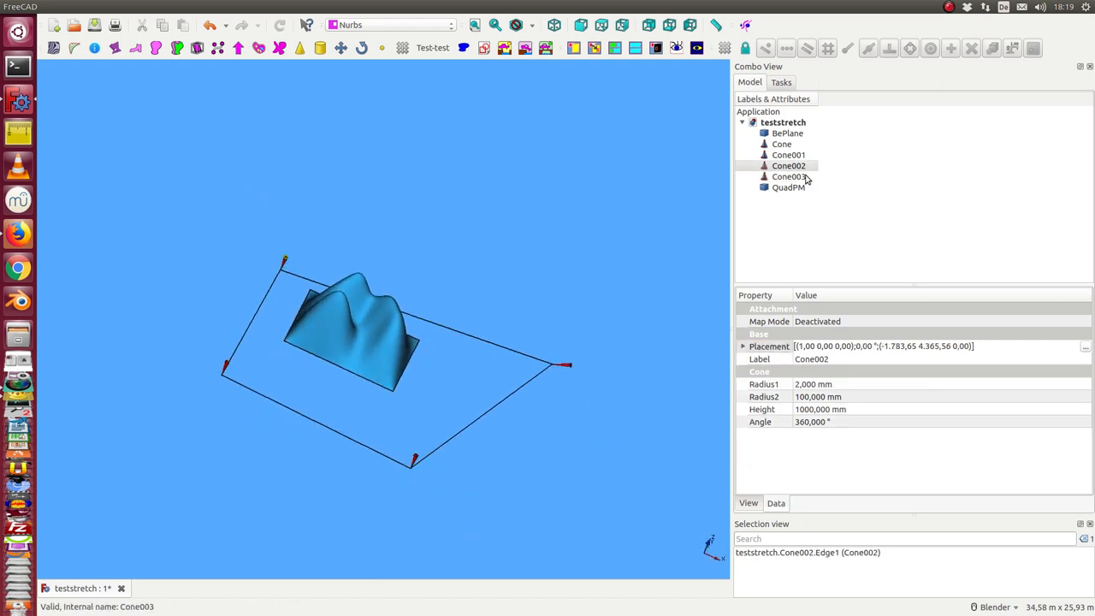
# - Set Cone002's placement roll to 60° about the X axis and confirm
pyautogui.click(788, 164)
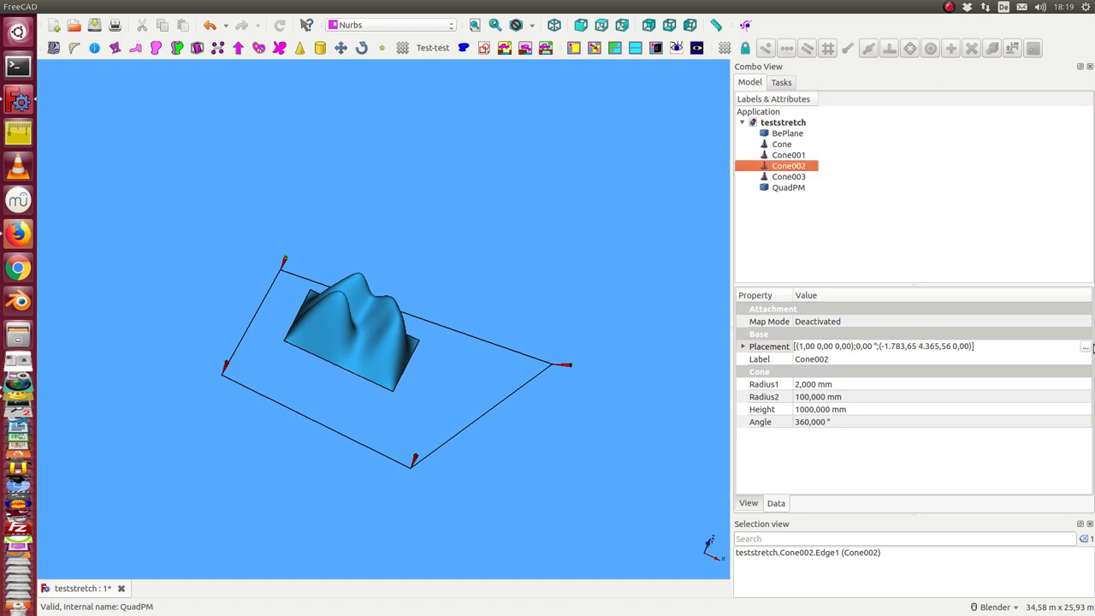
pyautogui.click(1085, 345)
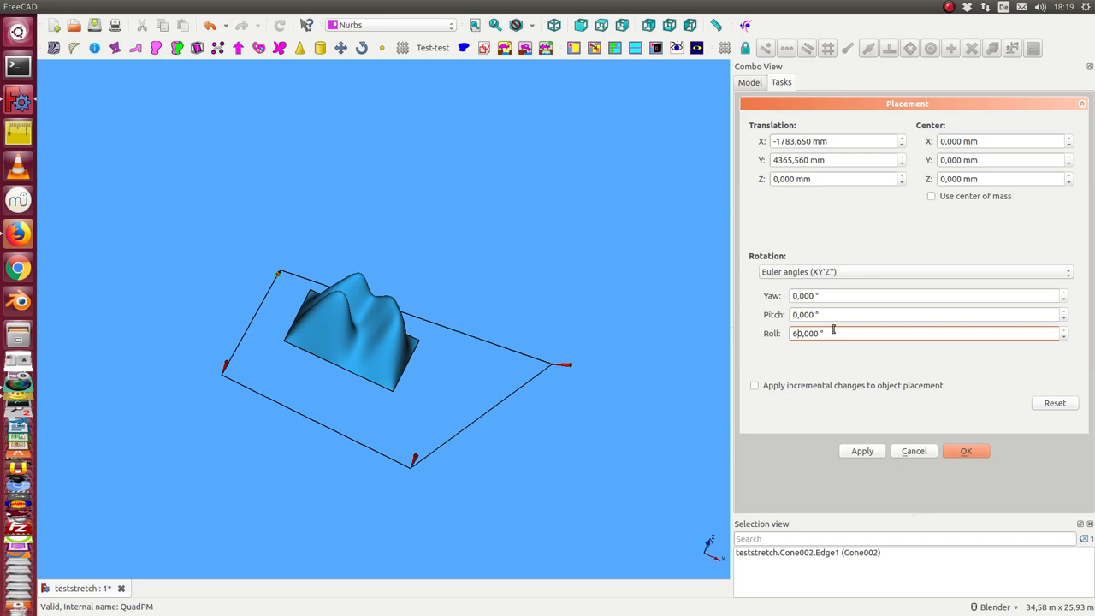
pyautogui.click(965, 452)
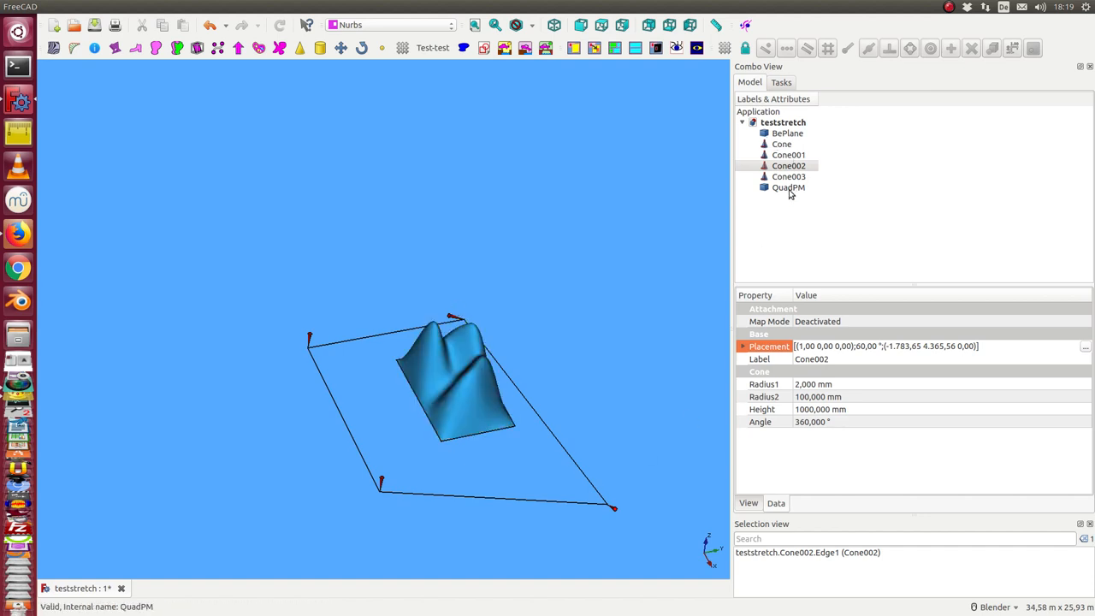
# - Rerun stretch-and-morph on BePlane and QuadPM over the tilted quad, toggling stretch and base visibility
pyautogui.click(787, 134)
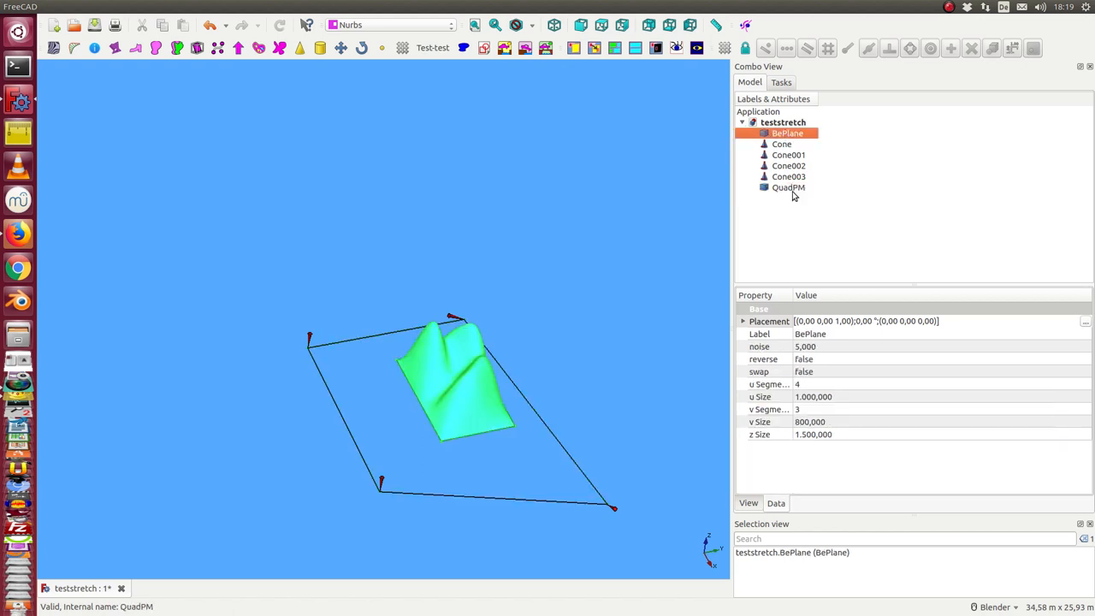
pyautogui.click(685, 7)
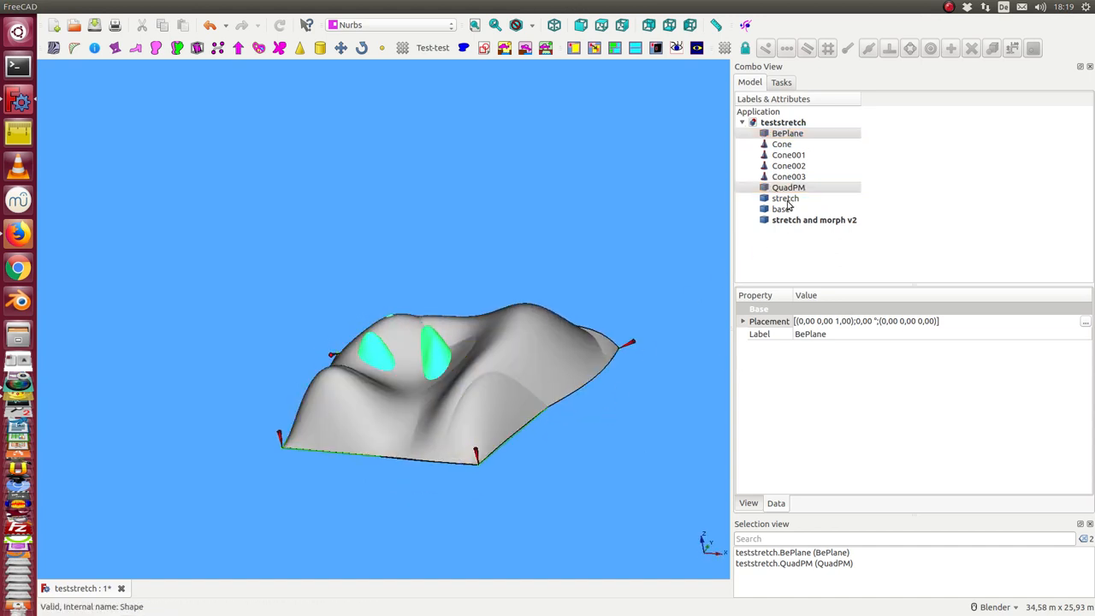
pyautogui.click(780, 209)
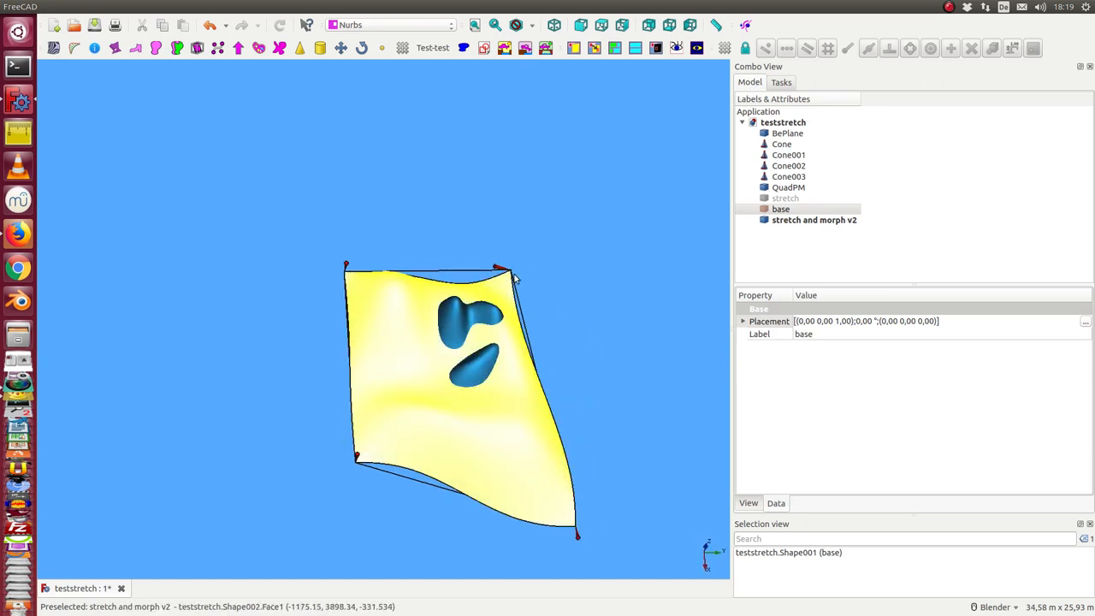
pyautogui.click(815, 219)
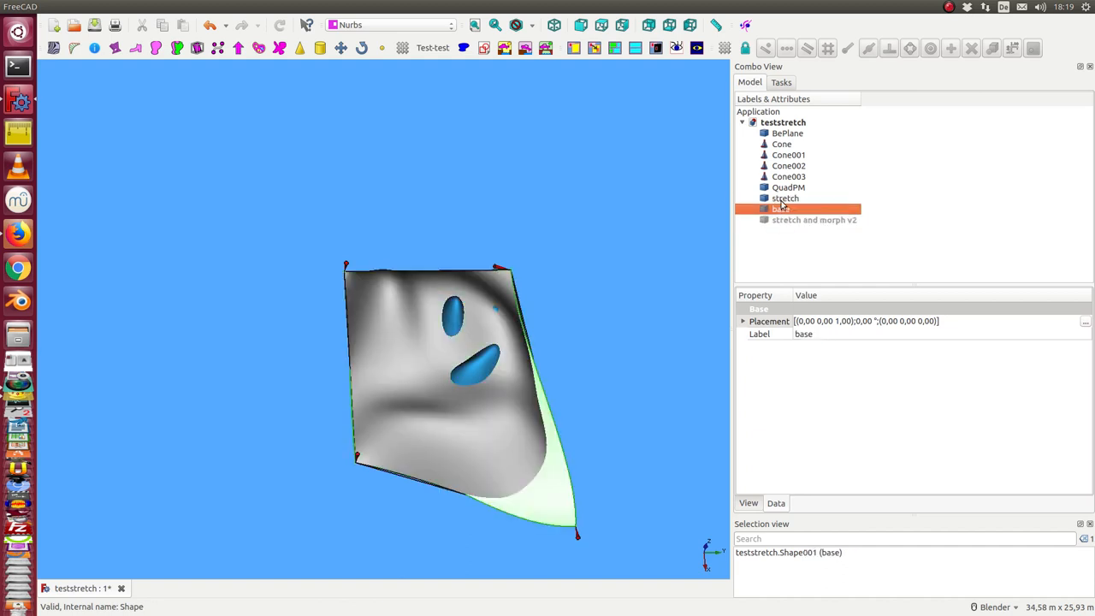
pyautogui.click(784, 198)
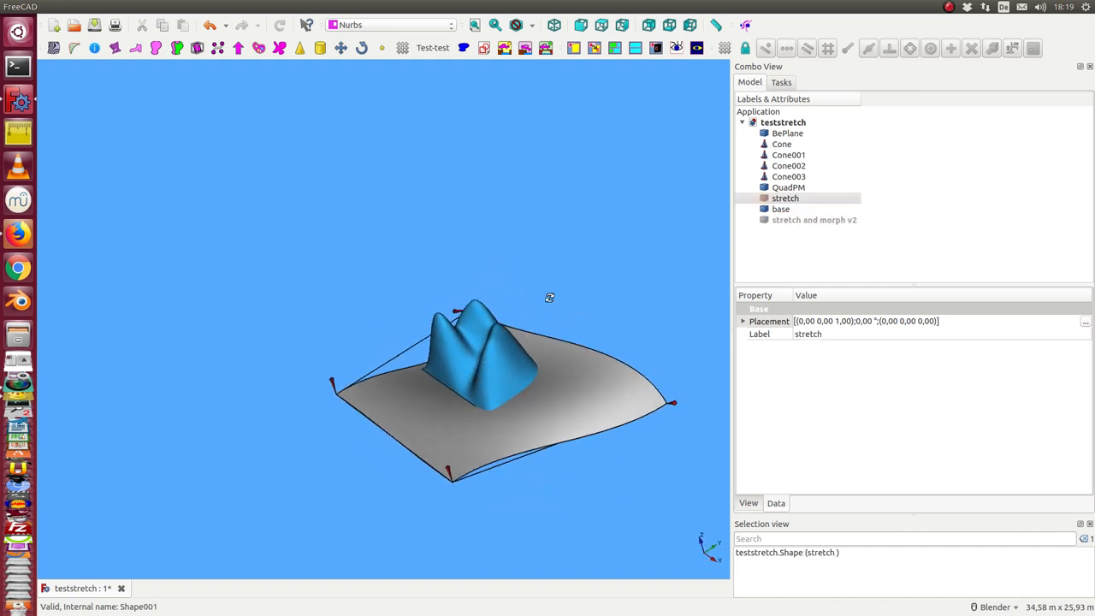
# - Inspect the stretched surface from above, then delete stretch and 'stretch and morph v2' from the tree
pyautogui.moveTo(550, 297); pyautogui.dragTo(462, 277)
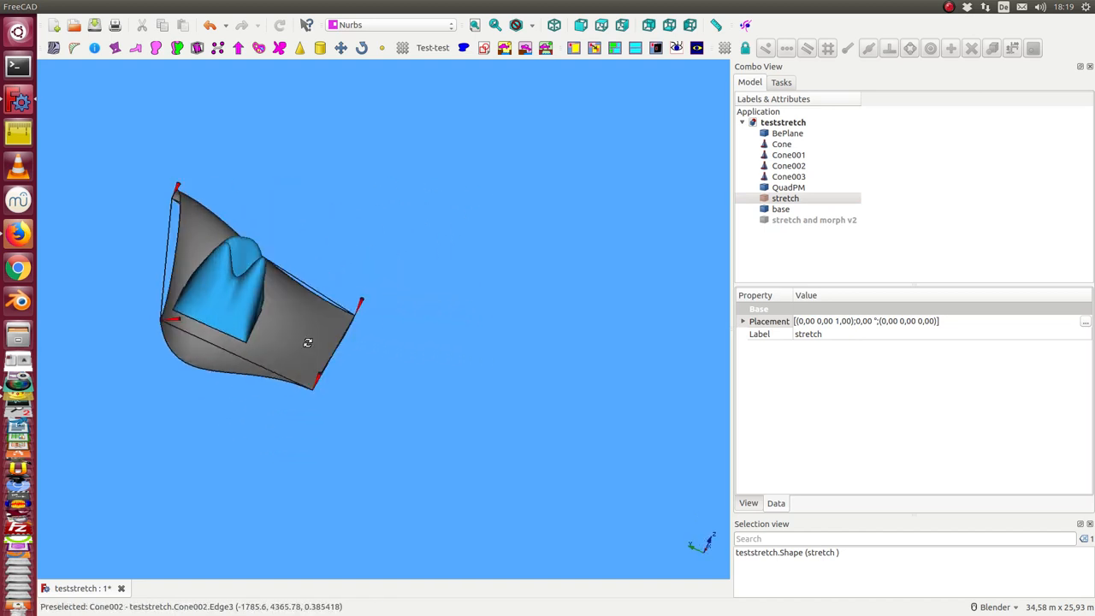
pyautogui.moveTo(308, 343); pyautogui.dragTo(572, 303)
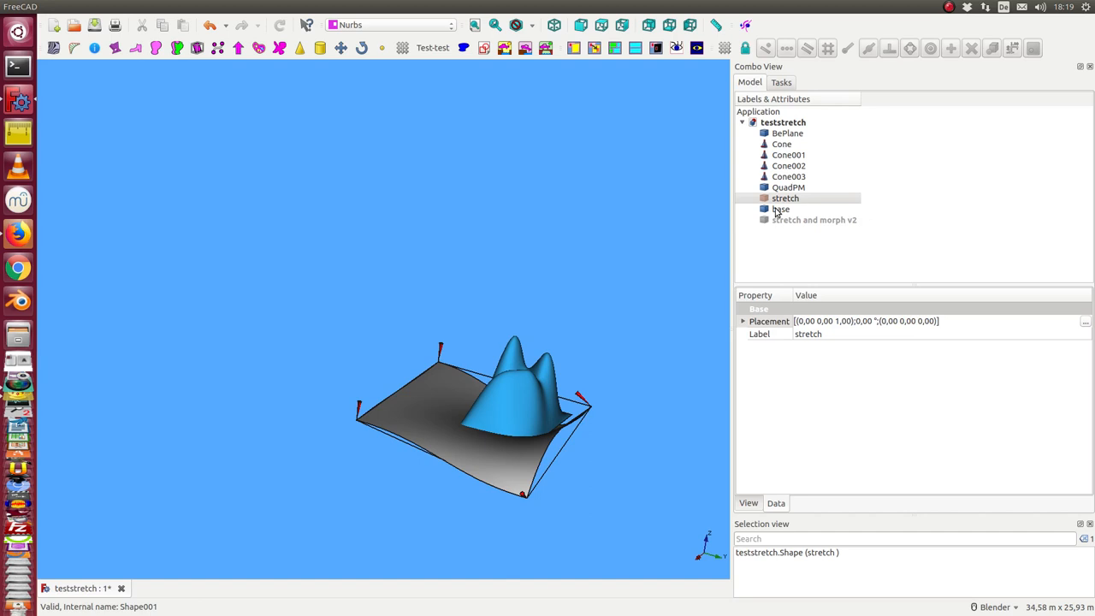
pyautogui.click(784, 198)
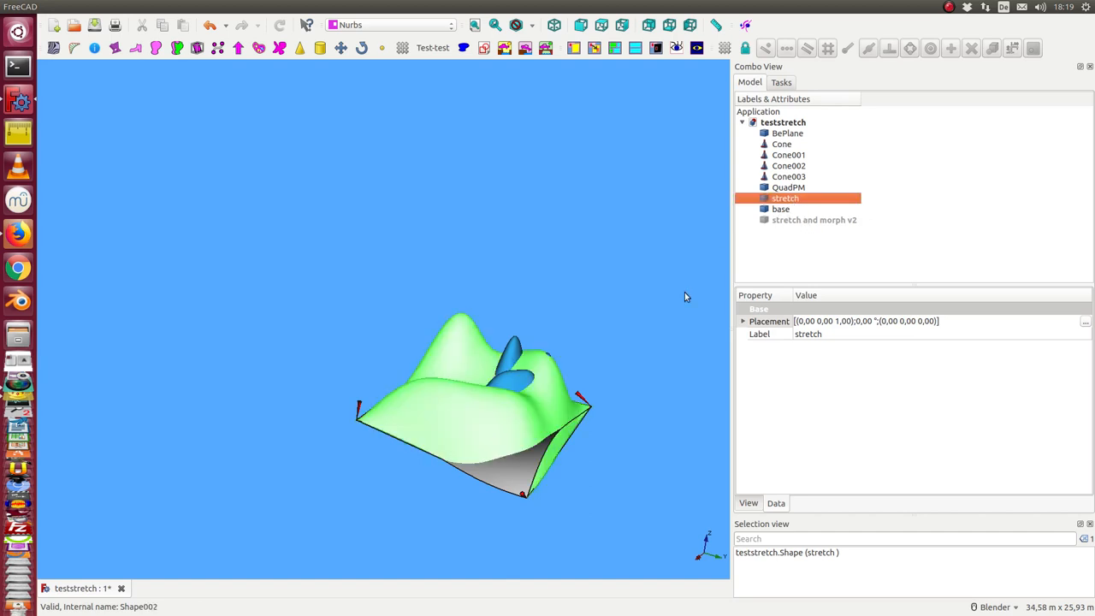
pyautogui.click(814, 219)
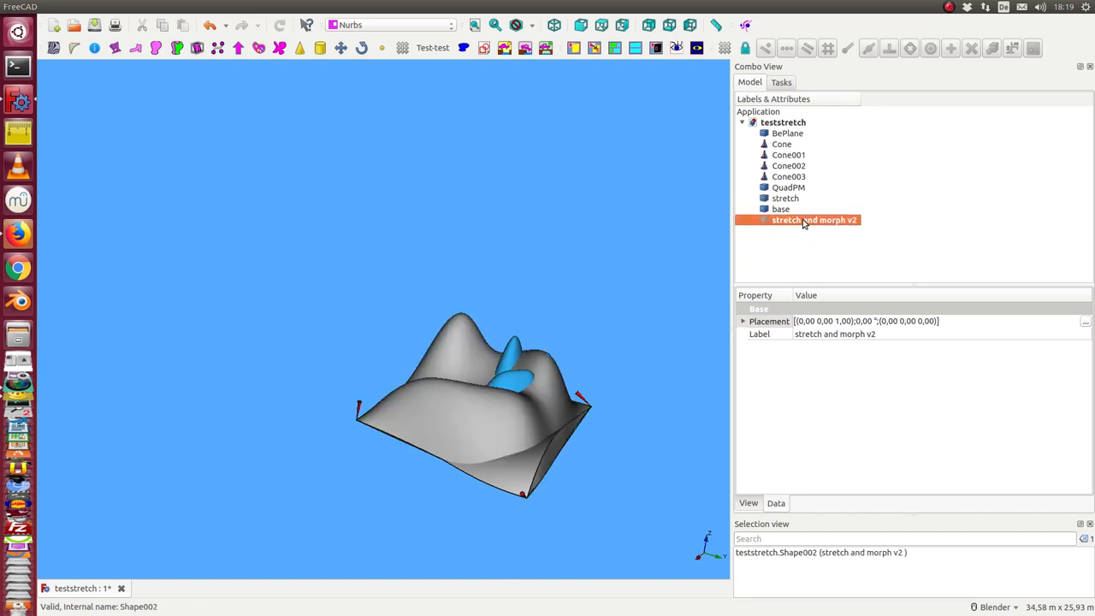
pyautogui.click(786, 199)
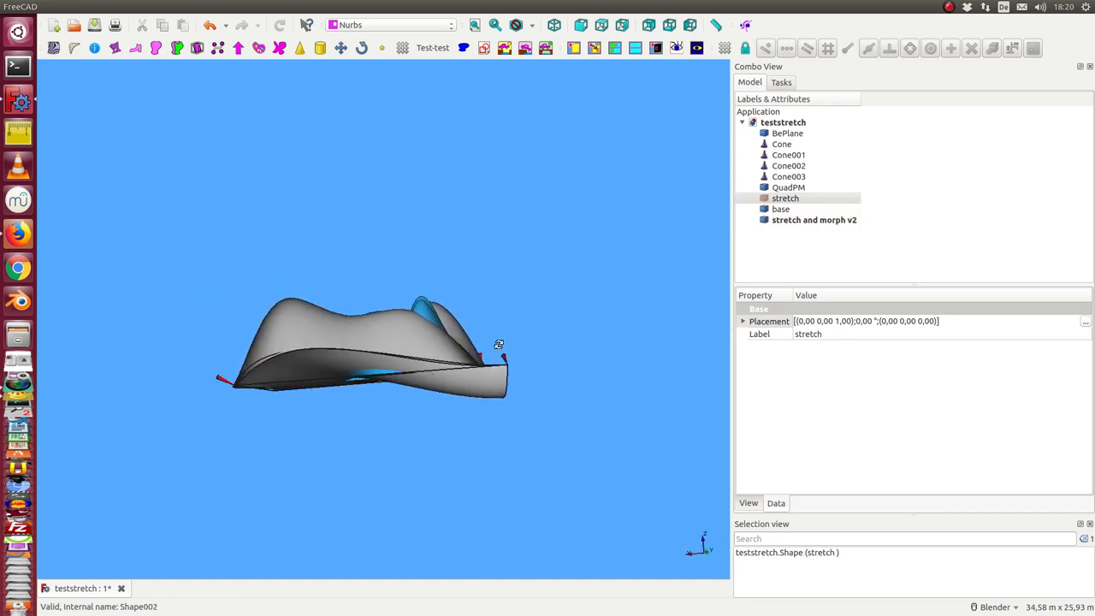
pyautogui.click(784, 199)
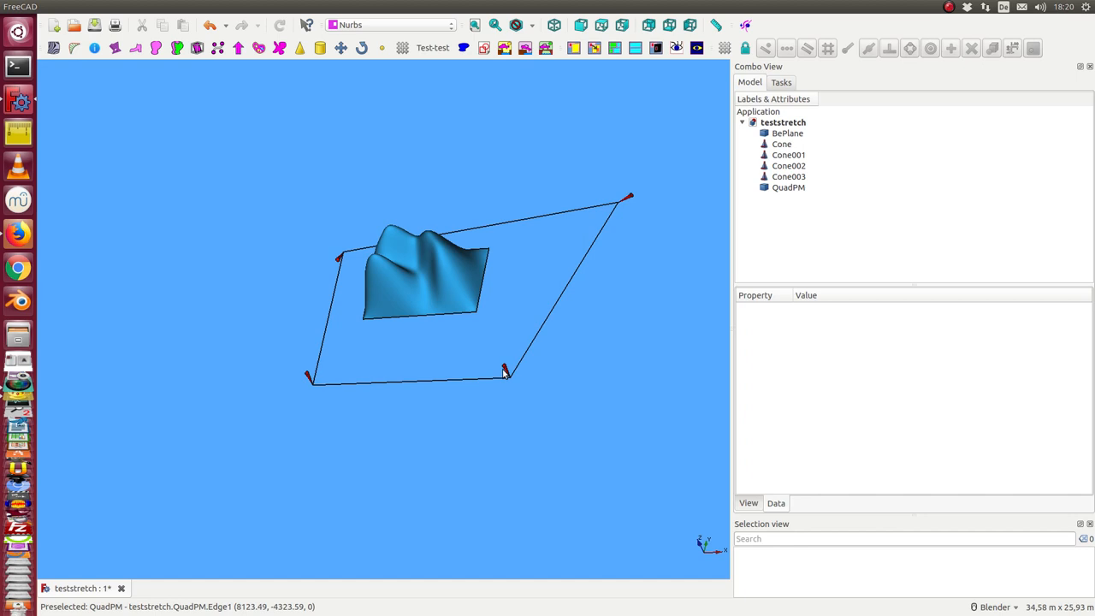
# - Set Cone001's placement to 80° pitch and 80° roll in the Placement dialog and confirm
pyautogui.click(788, 154)
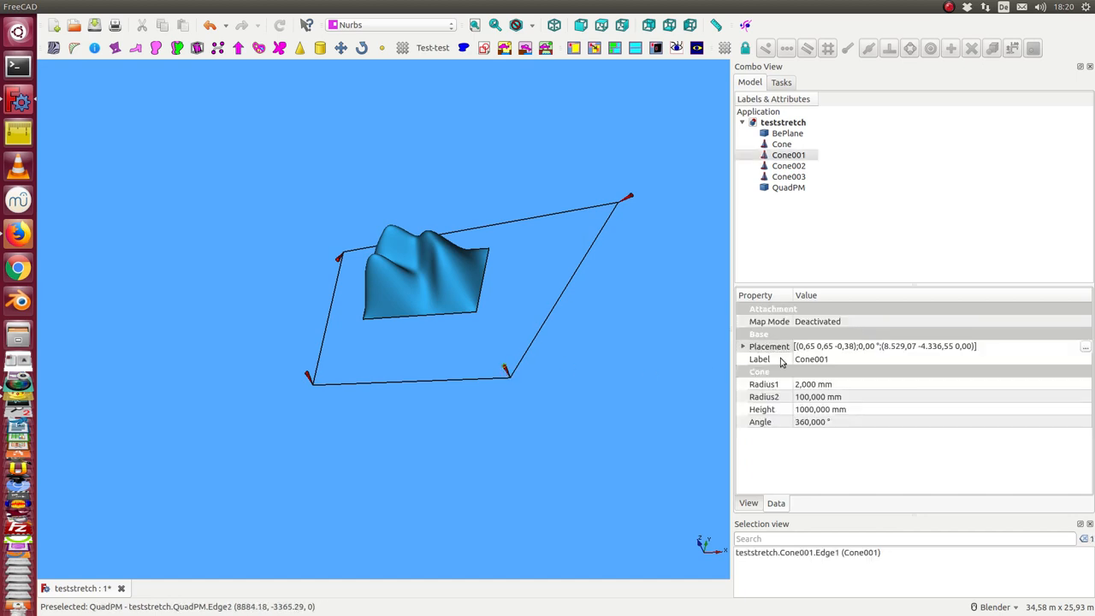
pyautogui.click(1084, 345)
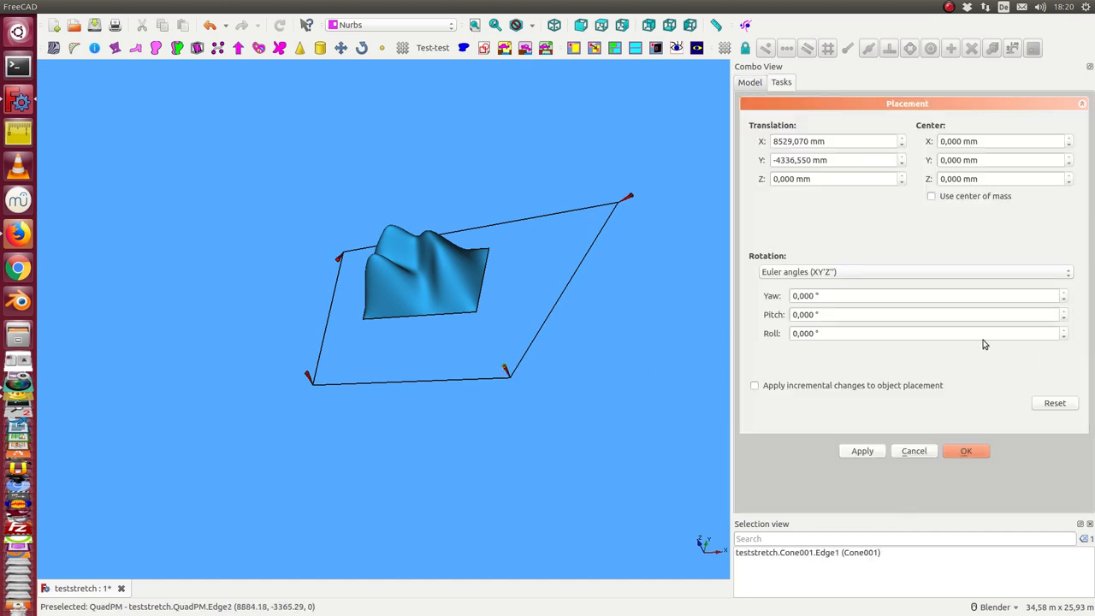
pyautogui.click(924, 315)
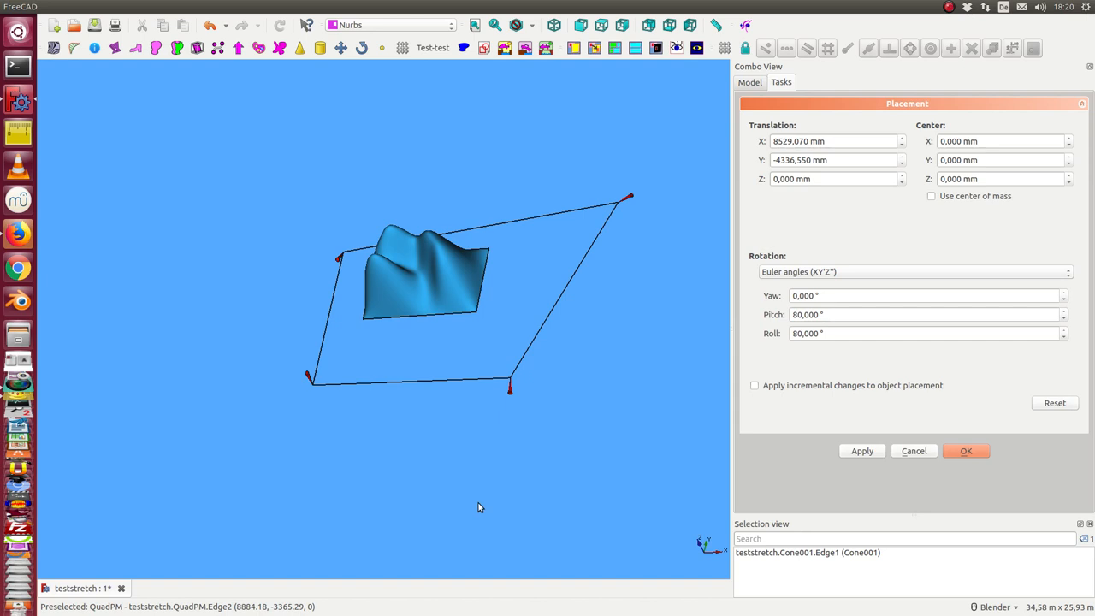
pyautogui.click(965, 452)
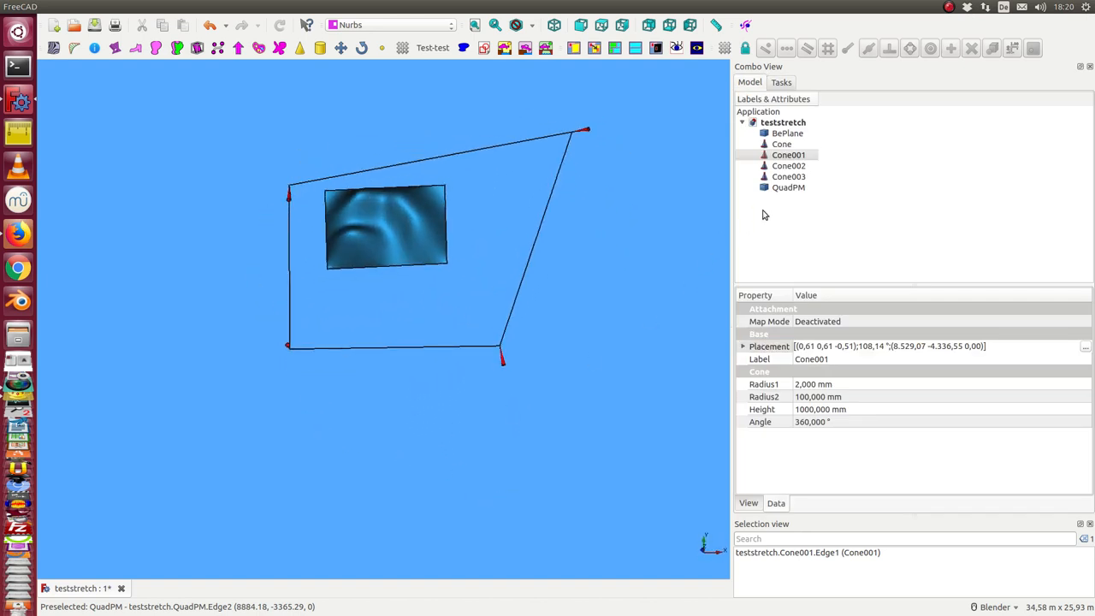
pyautogui.click(787, 154)
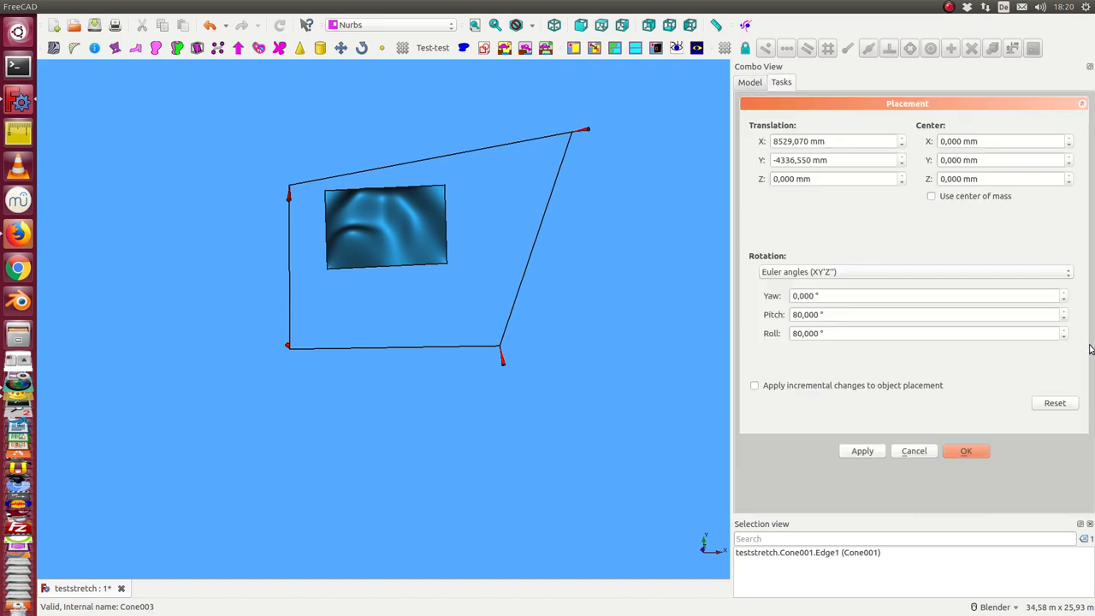
pyautogui.click(965, 451)
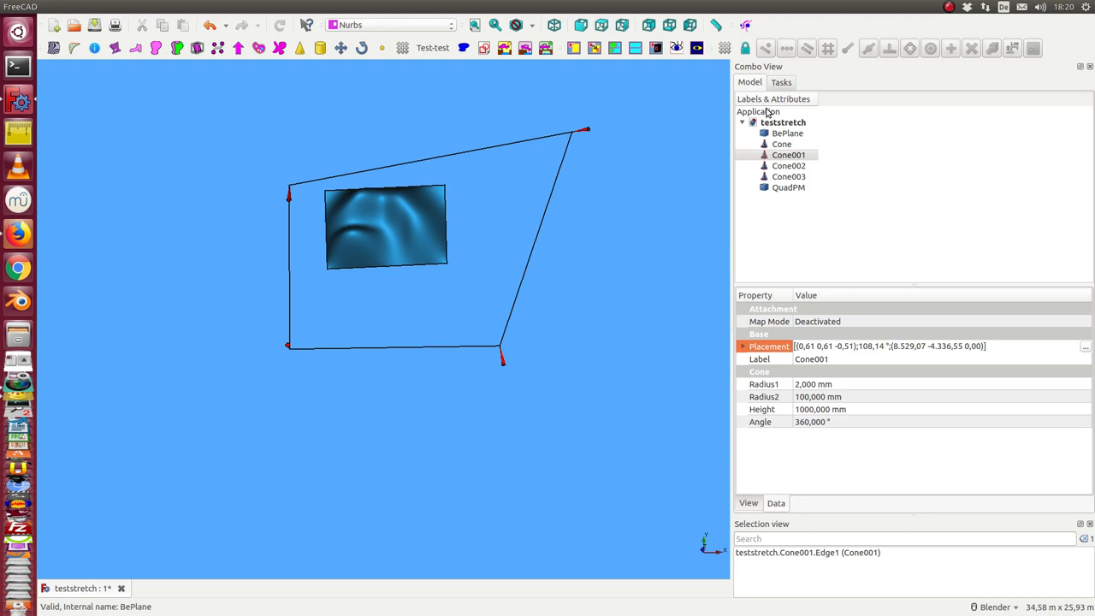
# - Rerun stretch-and-morph on BePlane and QuadPM for the reshaped quad, hiding stretch to reveal base
pyautogui.click(787, 133)
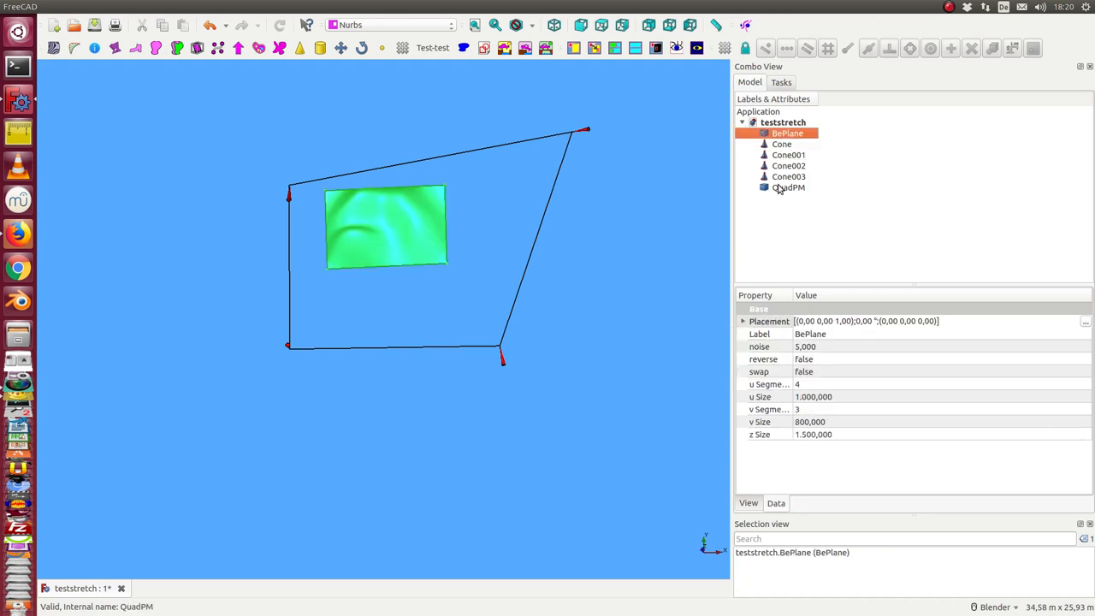
pyautogui.click(685, 7)
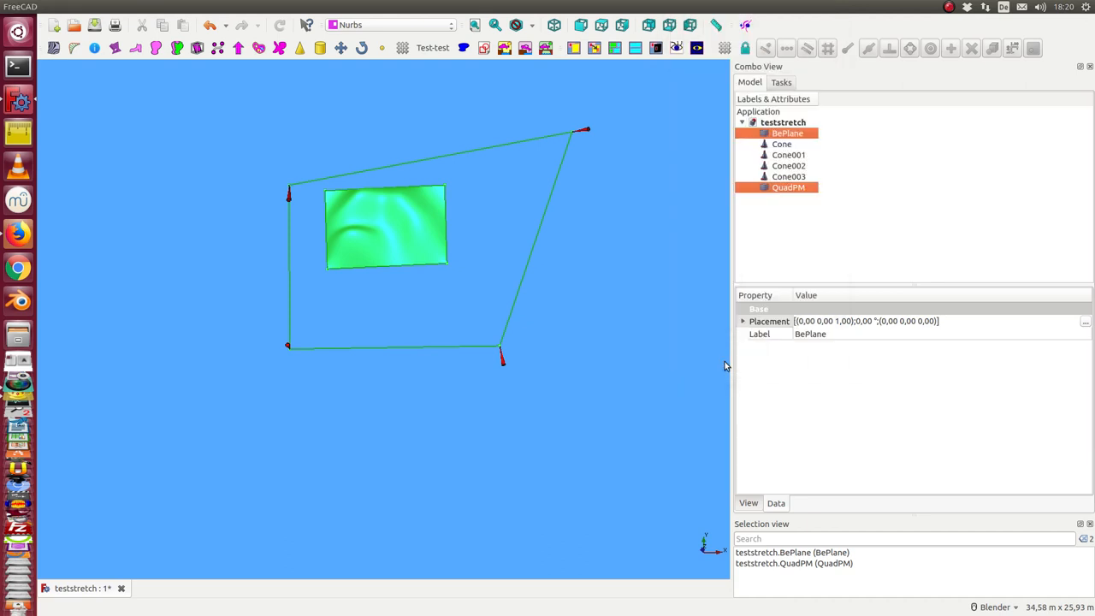
pyautogui.click(783, 199)
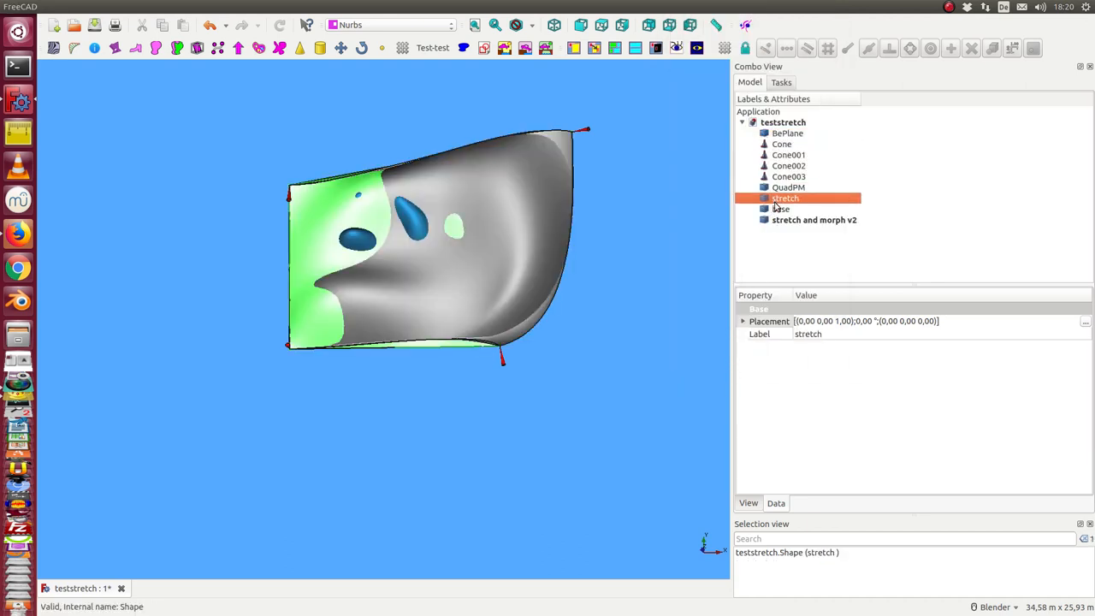
pyautogui.click(780, 209)
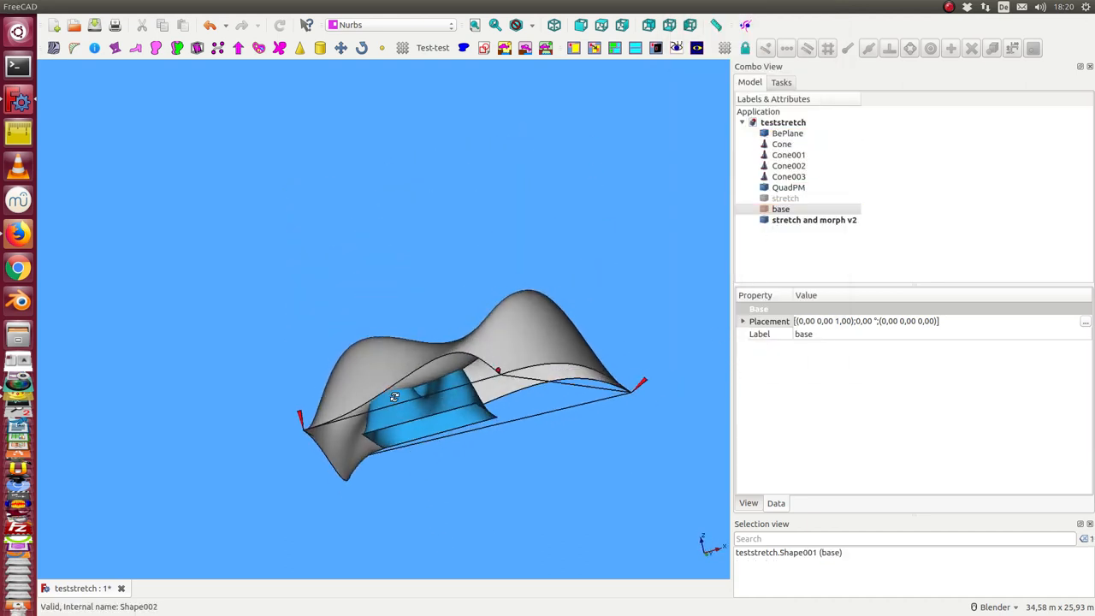